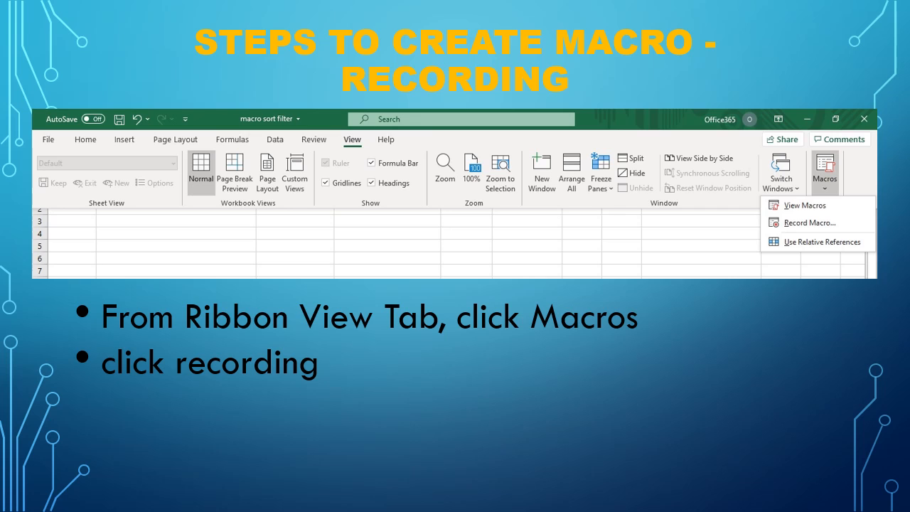
# Step: Advance to the slide on Record Macro fields: name header1, shortcut, storage, description
pyautogui.click(801, 223)
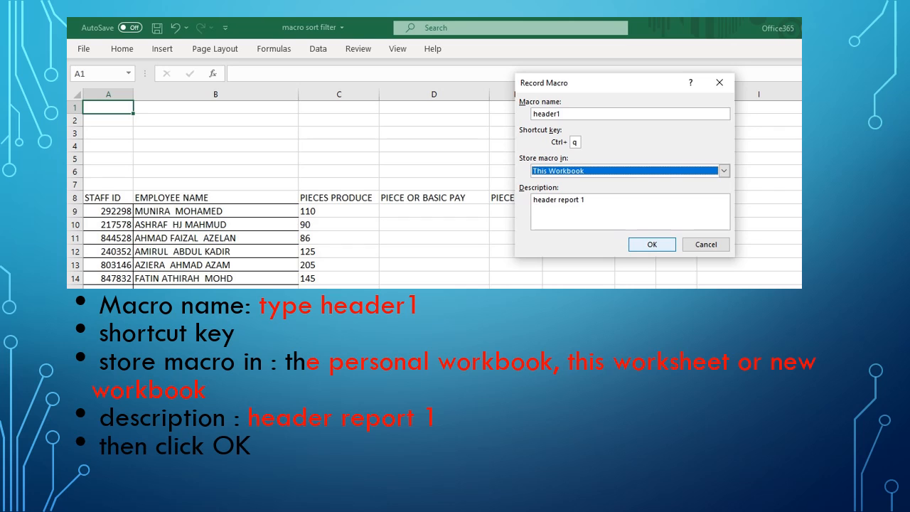
# Step: Advance to the slide on returning to the View tab and Macros once finished
pyautogui.click(651, 244)
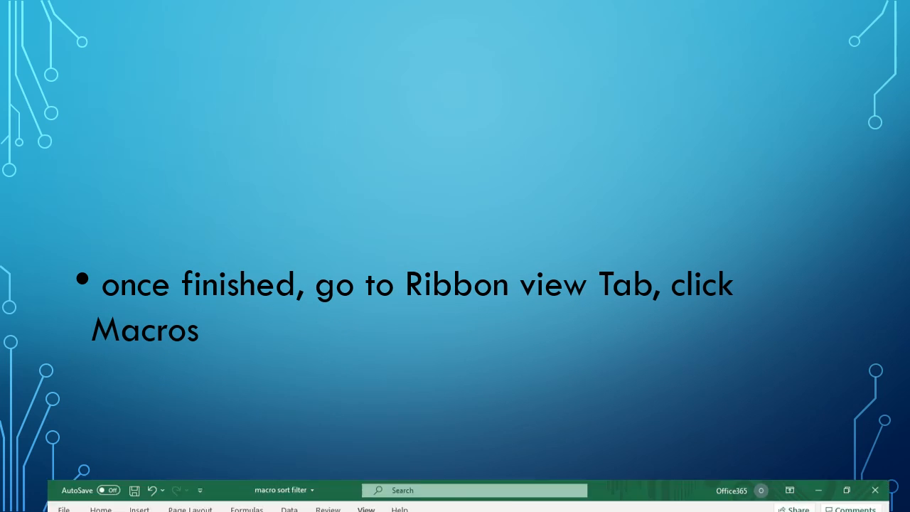
# Step: Reveal the 'then click stop recording' bullet with its header screenshot
pyautogui.click(836, 93)
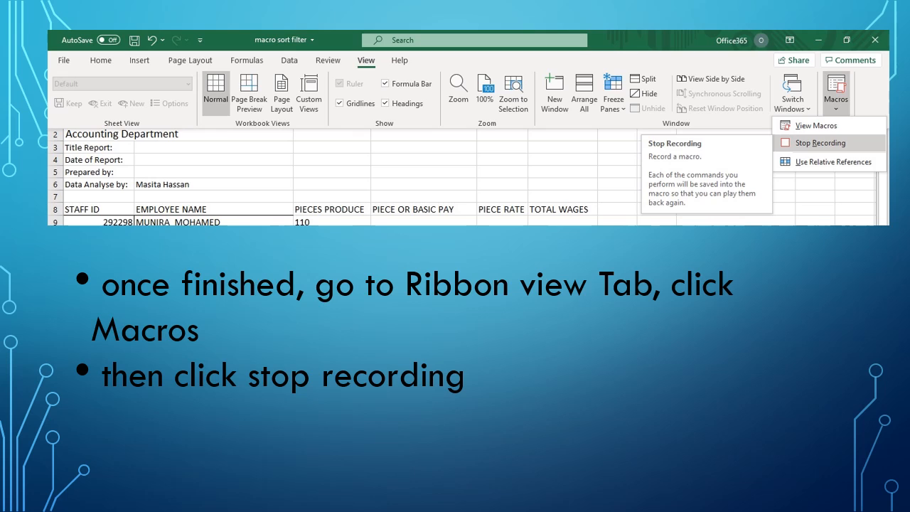
# Step: Advance to the run-the-macro slide and show the WMH Enterprise header result
pyautogui.click(815, 125)
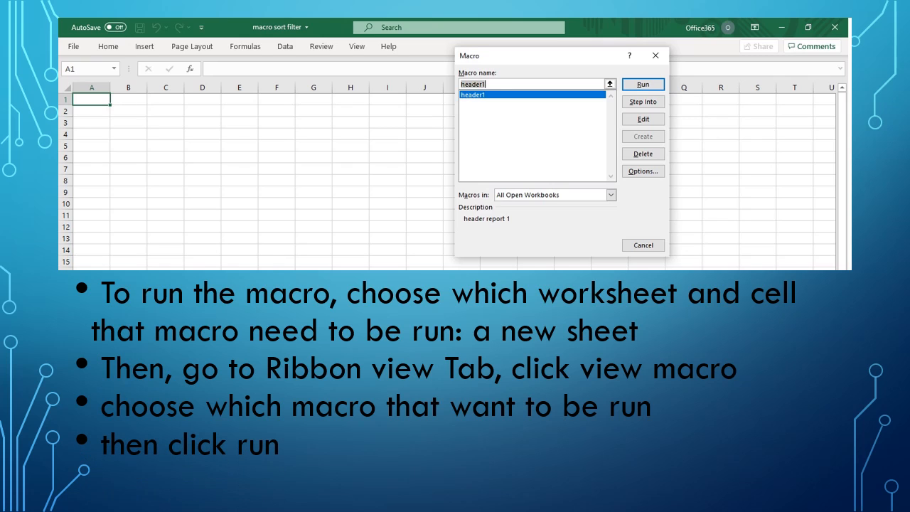
pyautogui.click(643, 84)
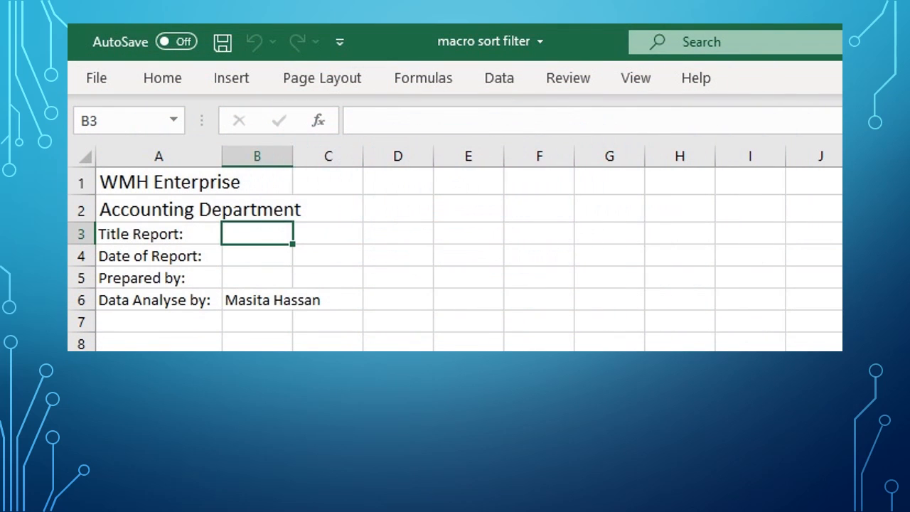